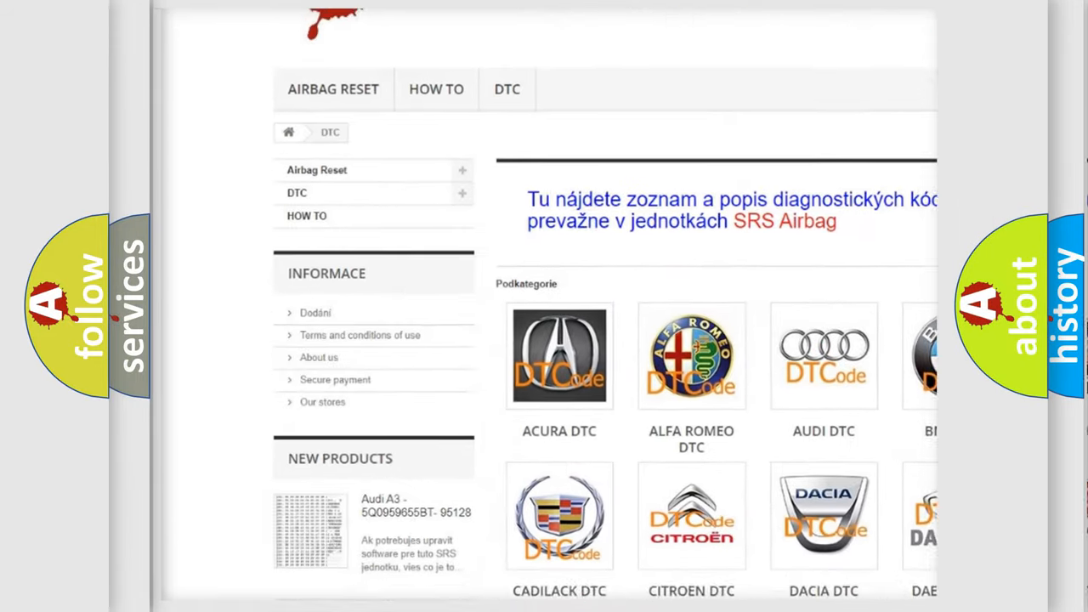
scroll(down, 3)
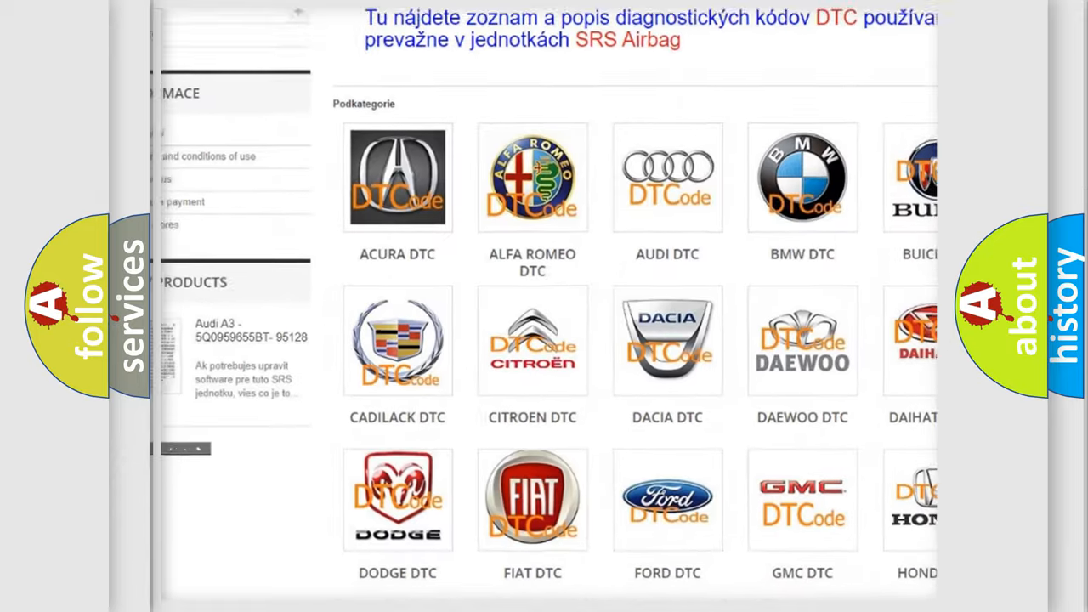